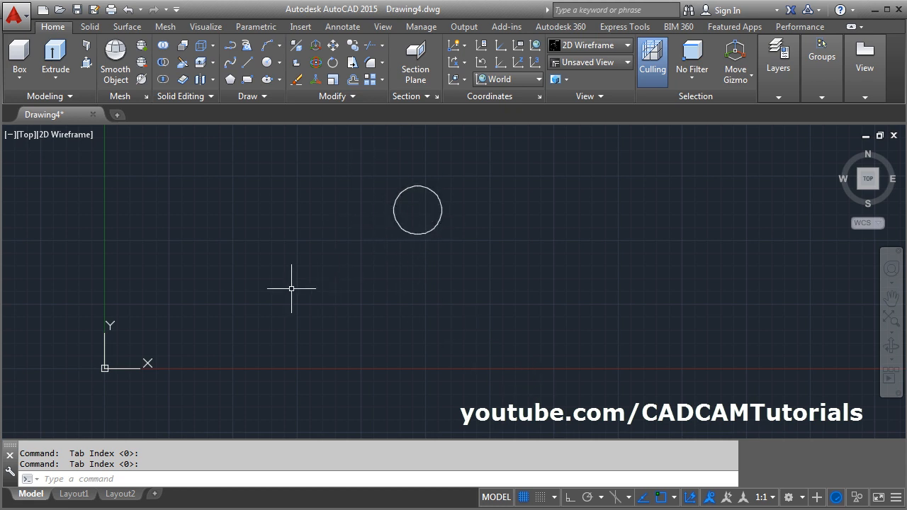
mouse_move(471, 269)
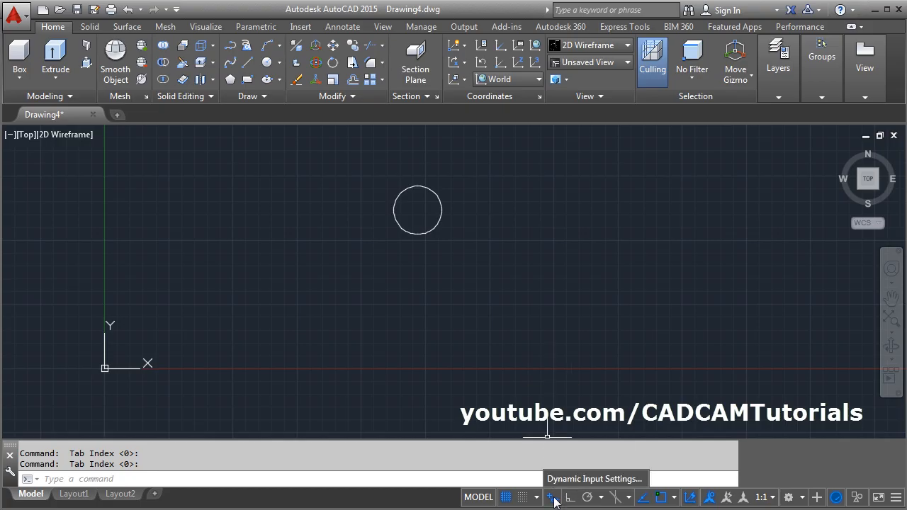
Set Dynamic Input pointer format to Cartesian absolute coordinates and apply the Drafting Settings.
click(553, 496)
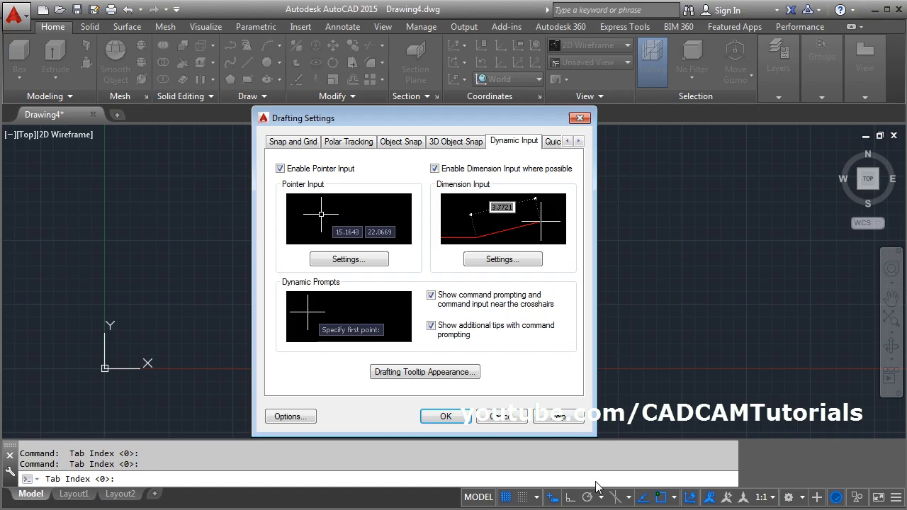
mouse_move(349, 258)
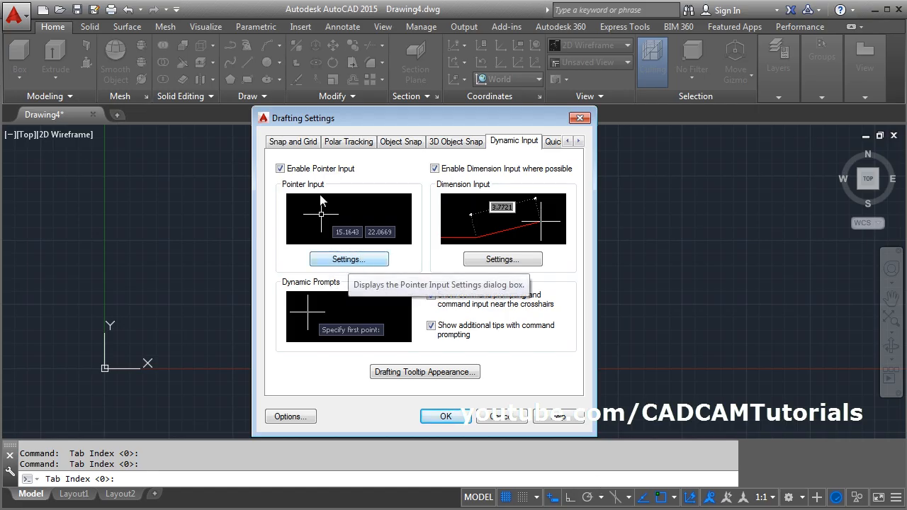
click(348, 258)
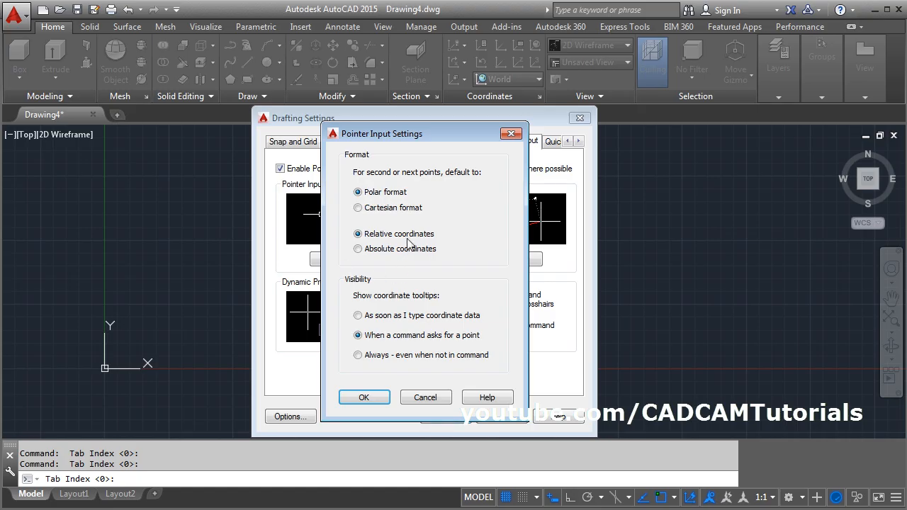
mouse_move(357, 207)
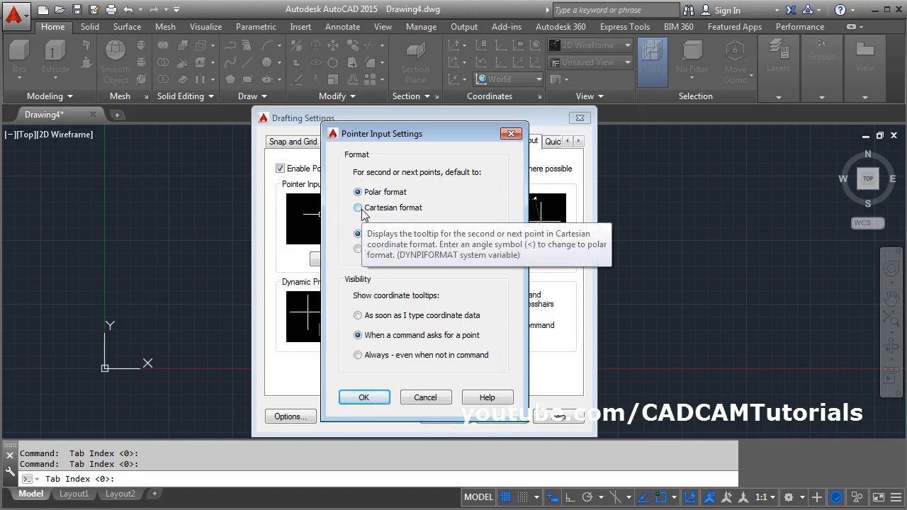
click(357, 207)
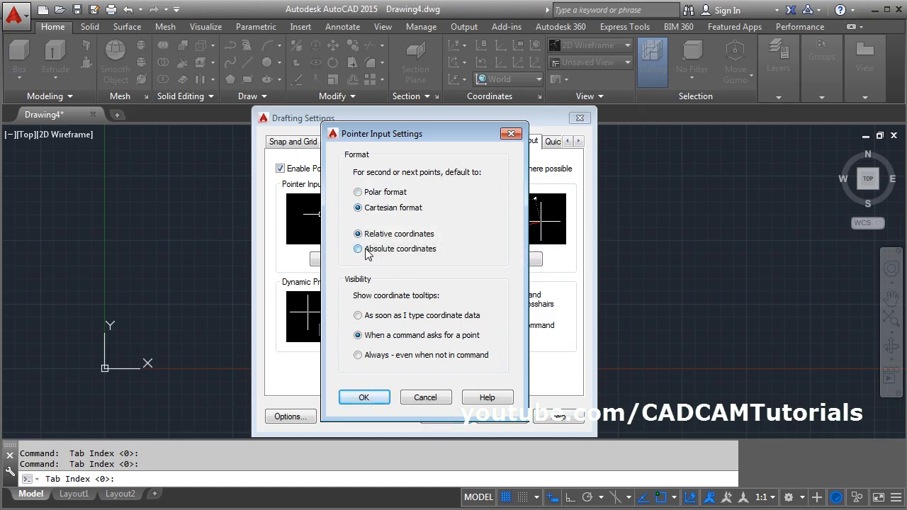
click(363, 397)
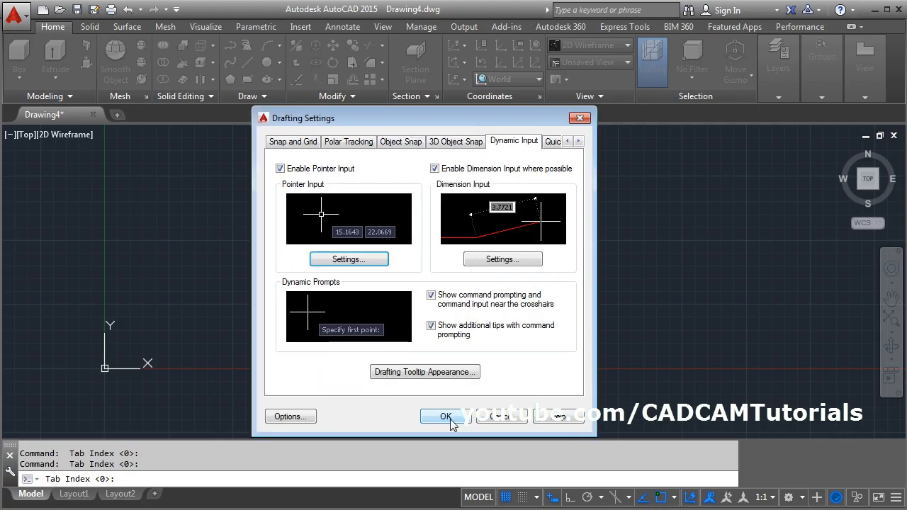
click(445, 417)
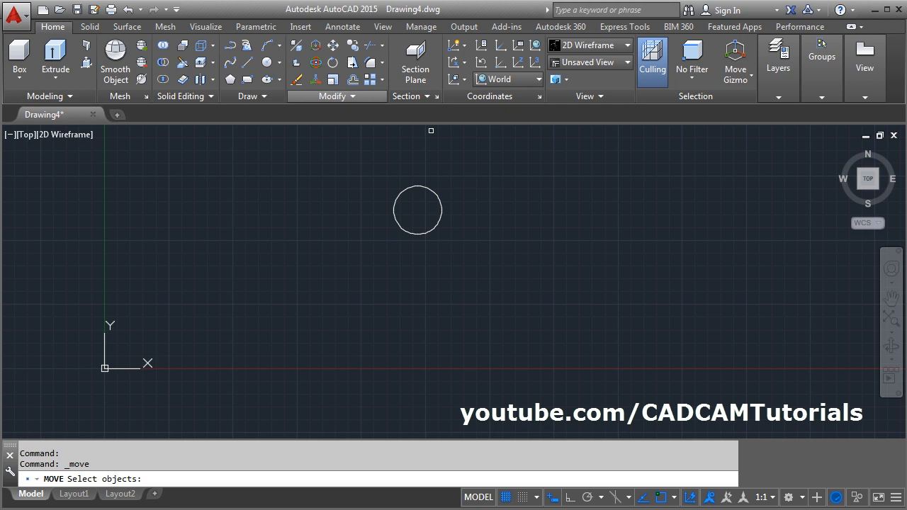
Move the circle from its centre base point to the absolute point 10,10.
click(417, 210)
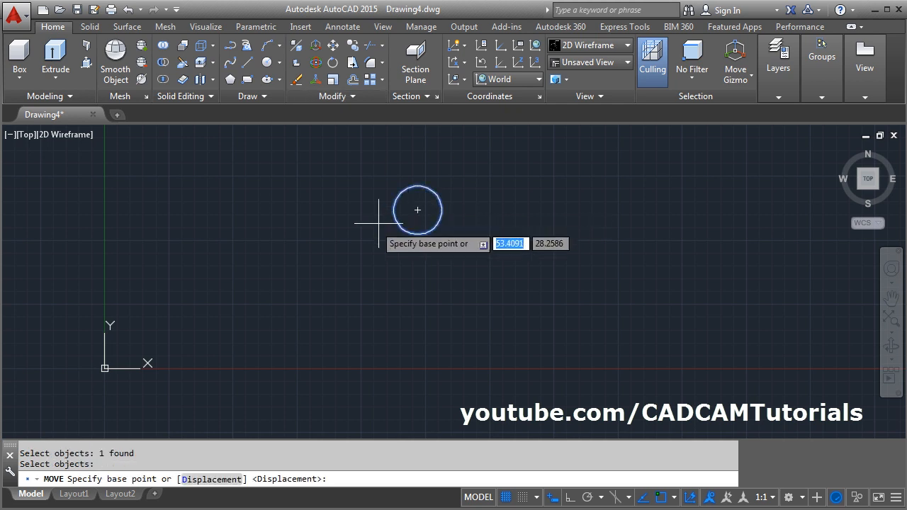
mouse_move(416, 210)
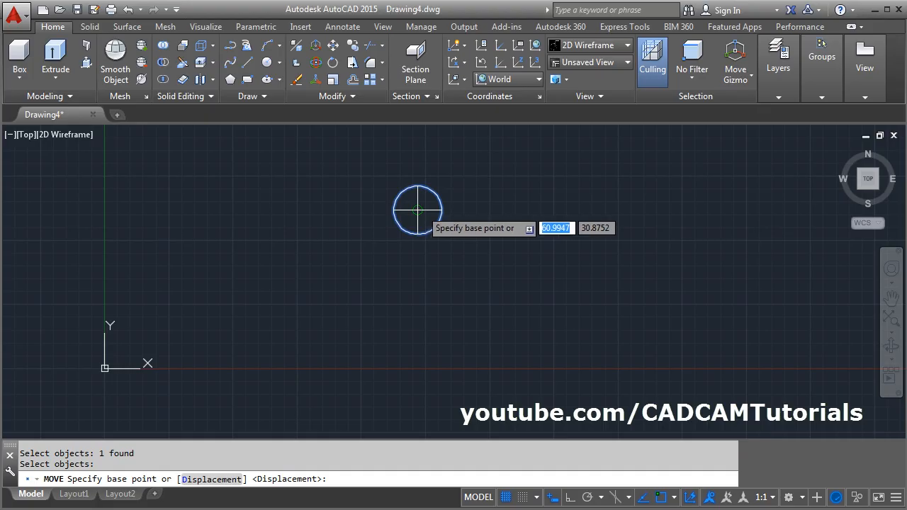
click(417, 210)
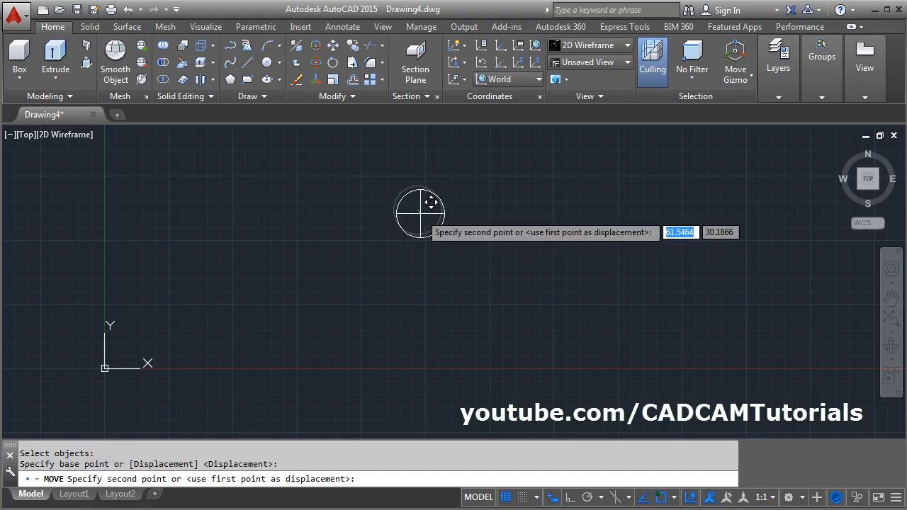
mouse_move(314, 225)
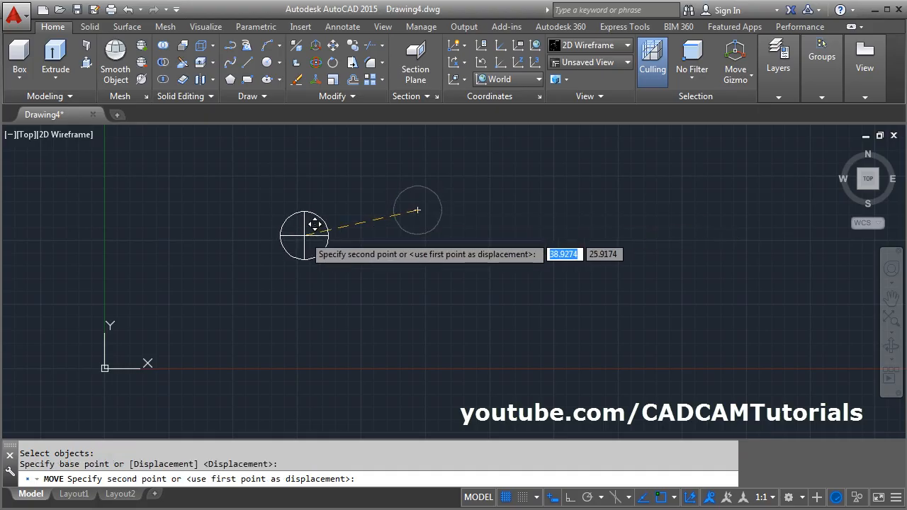
text(10,10)
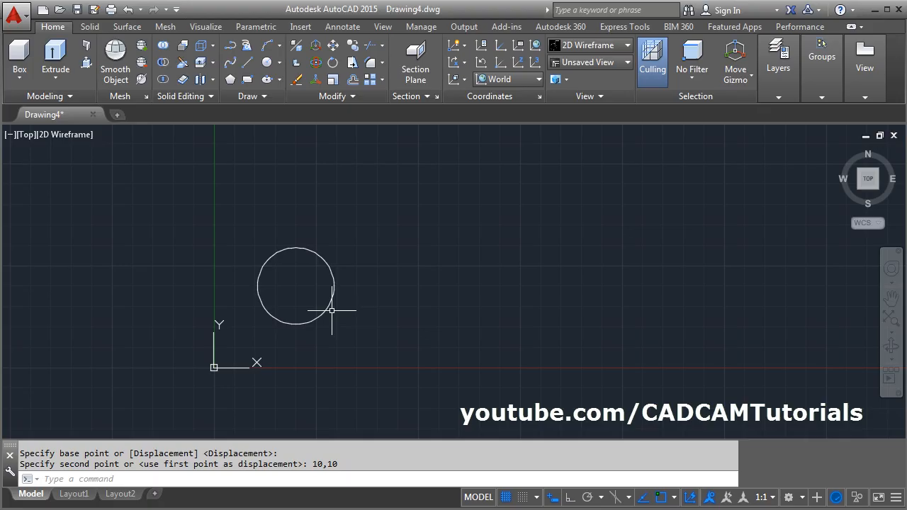
mouse_move(368, 238)
text(LI)
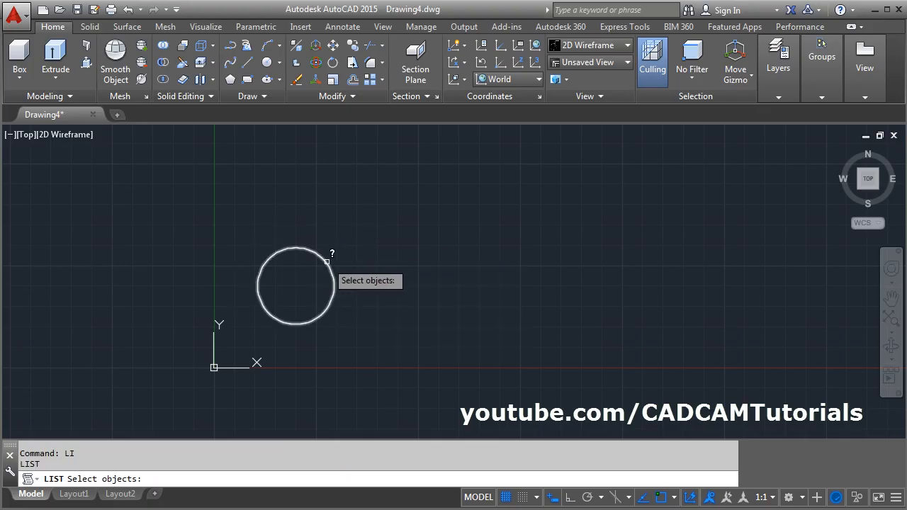
LIST the circle to confirm its centre reads X=10, Y=10, then dismiss the text window.
click(295, 286)
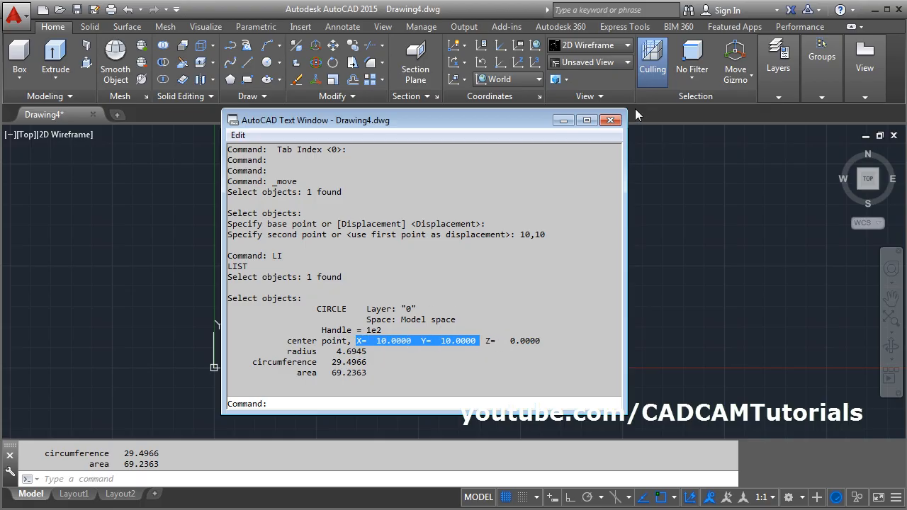
click(610, 119)
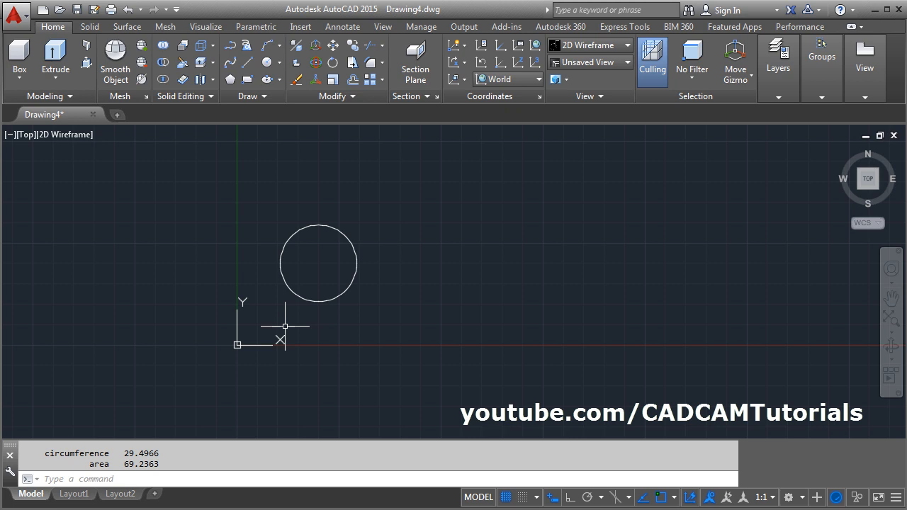
mouse_move(302, 204)
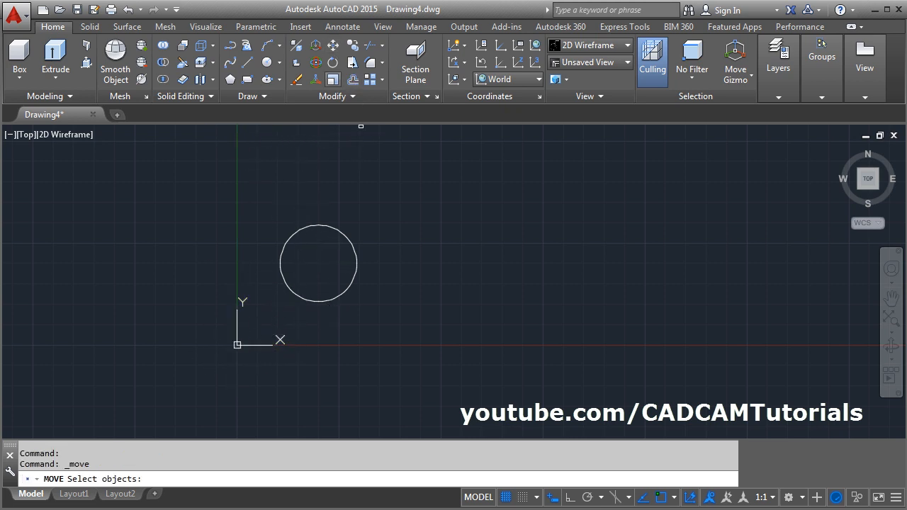
Move the circle from its centre base point to the origin 0,0.
click(317, 264)
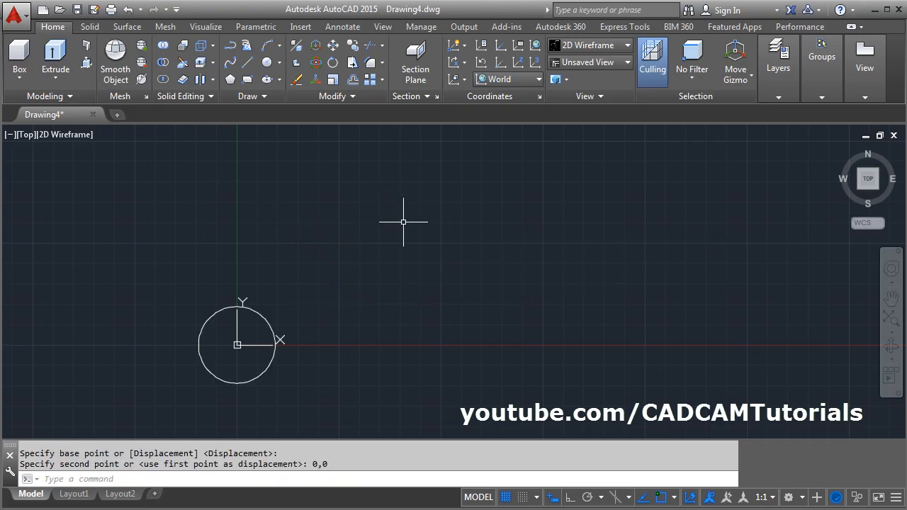
mouse_move(268, 342)
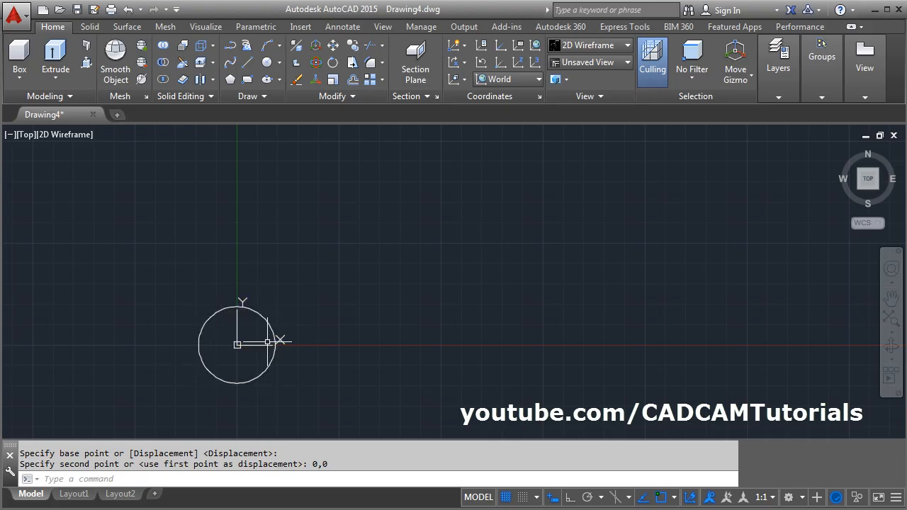
mouse_move(290, 326)
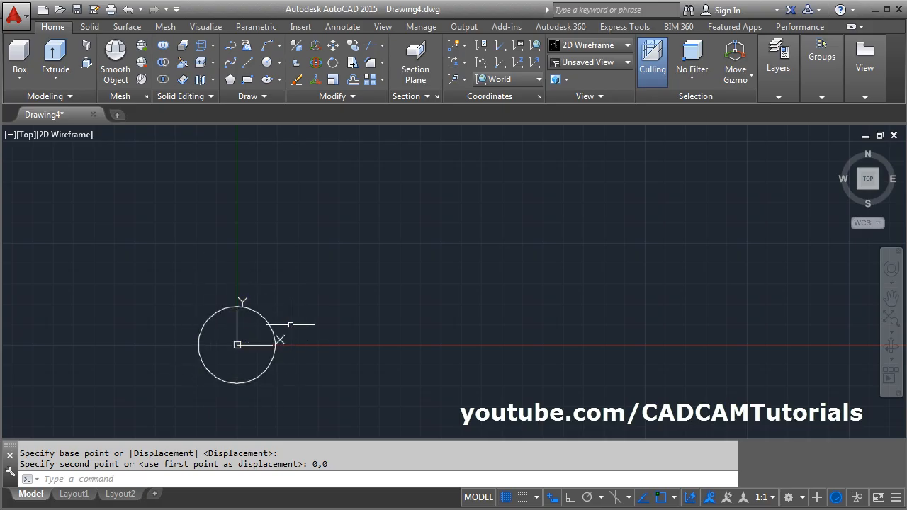